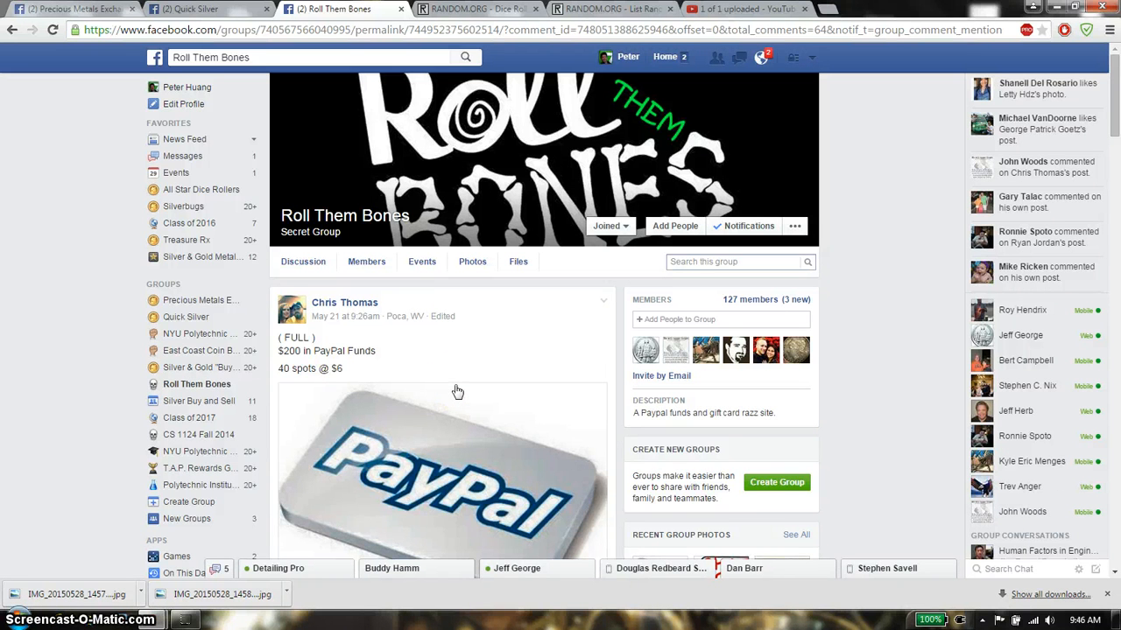
Step: Post a 'live' comment in the Roll Them Bones raffle thread
scroll("down", 3)
type("live")
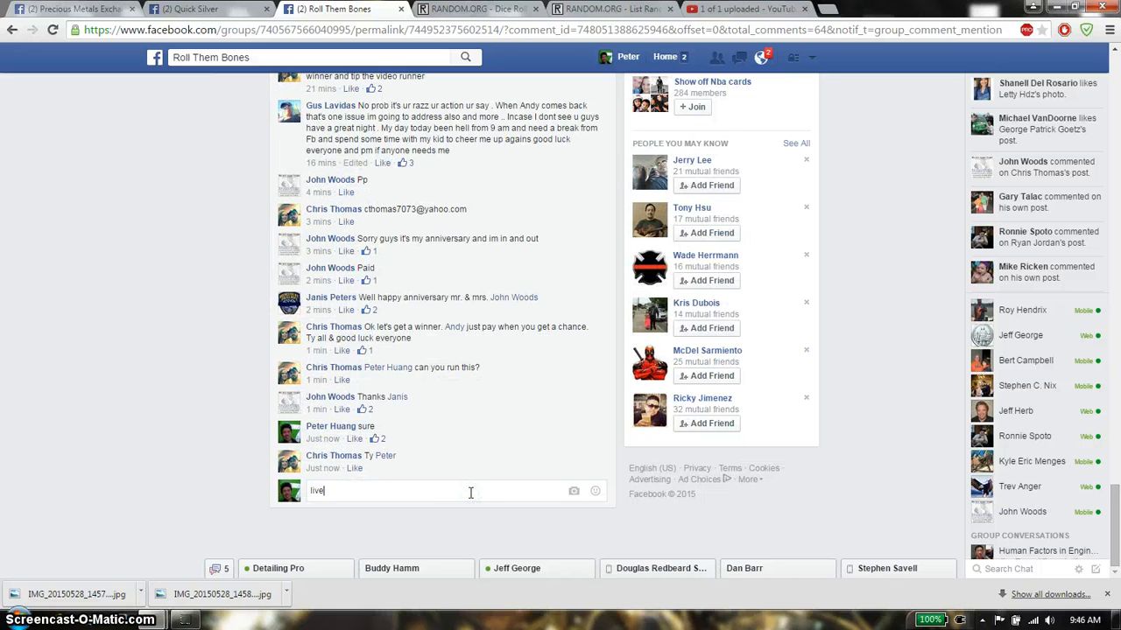
key("enter")
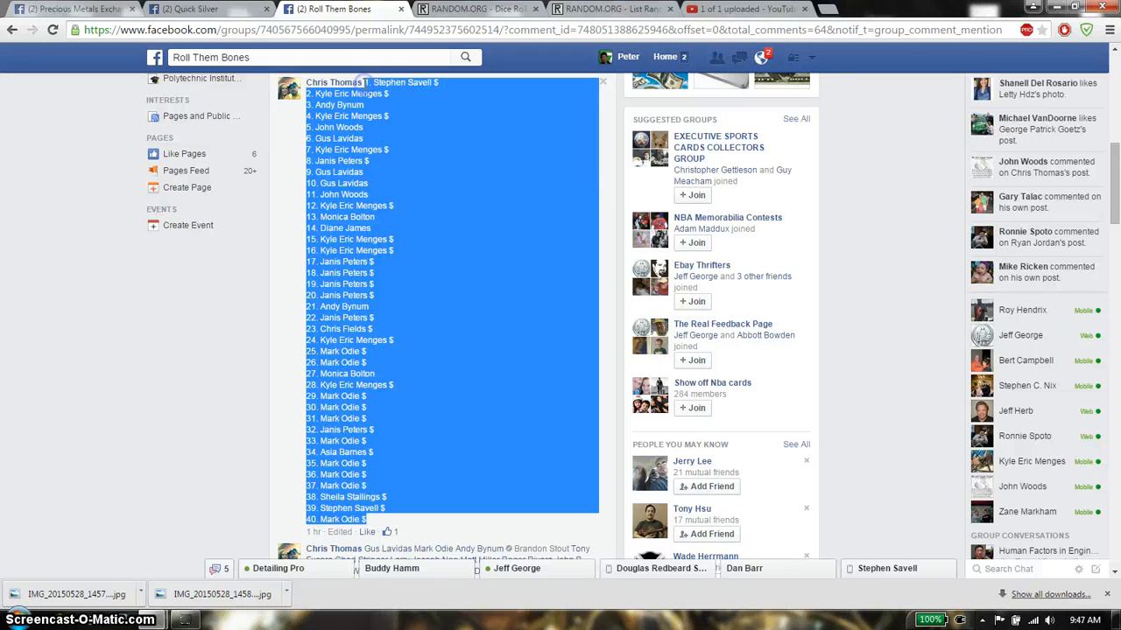
Step: Switch to the List Randomizer and go back to a blank list entry form
left_click(613, 9)
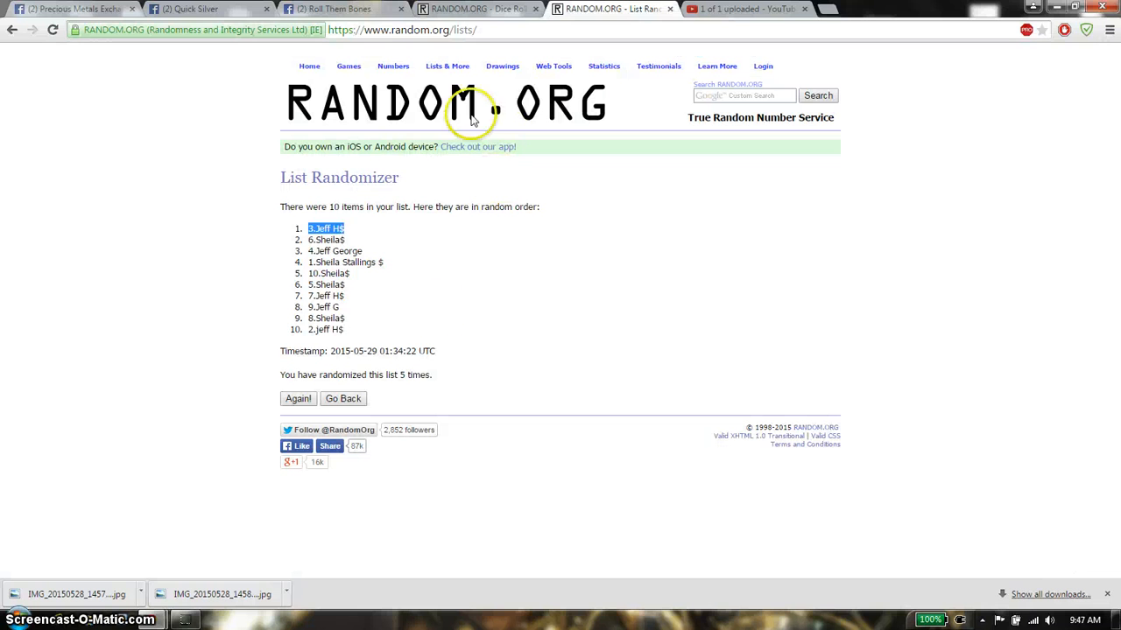
left_click(400, 29)
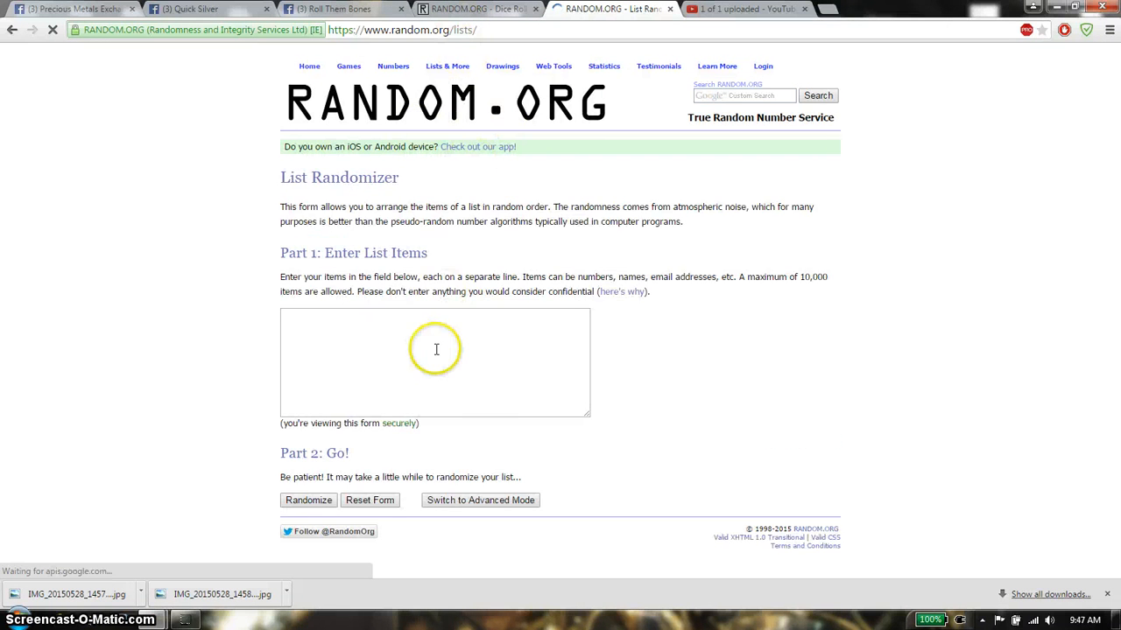
Step: Roll 2 dice on the Dice Roller, then return to the List Randomizer with the 40 names
left_click(477, 8)
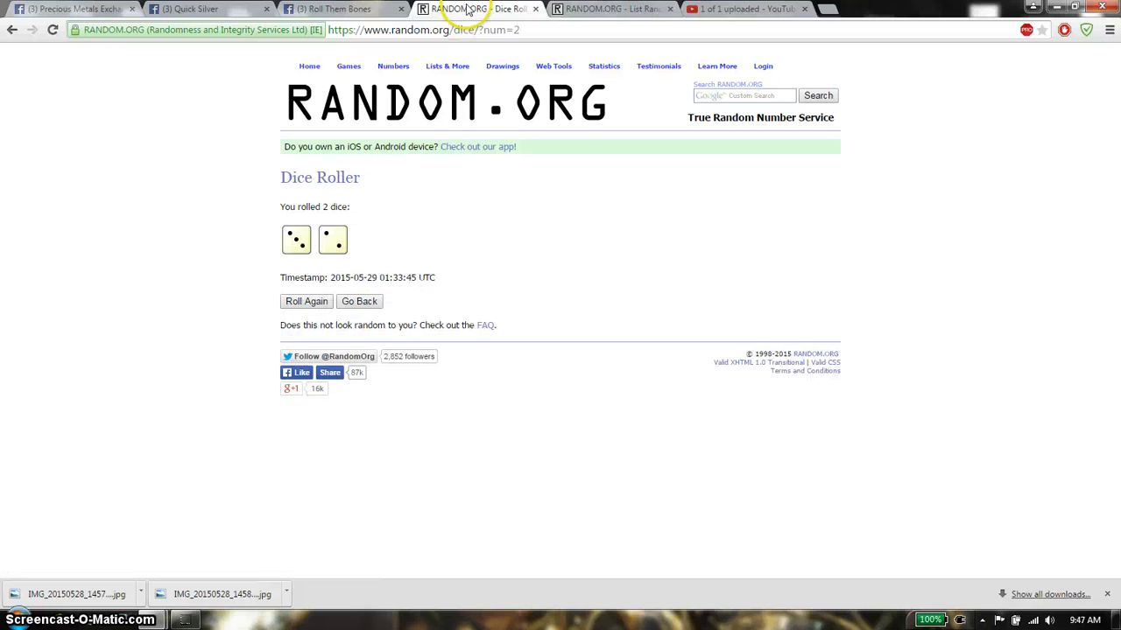
left_click(359, 301)
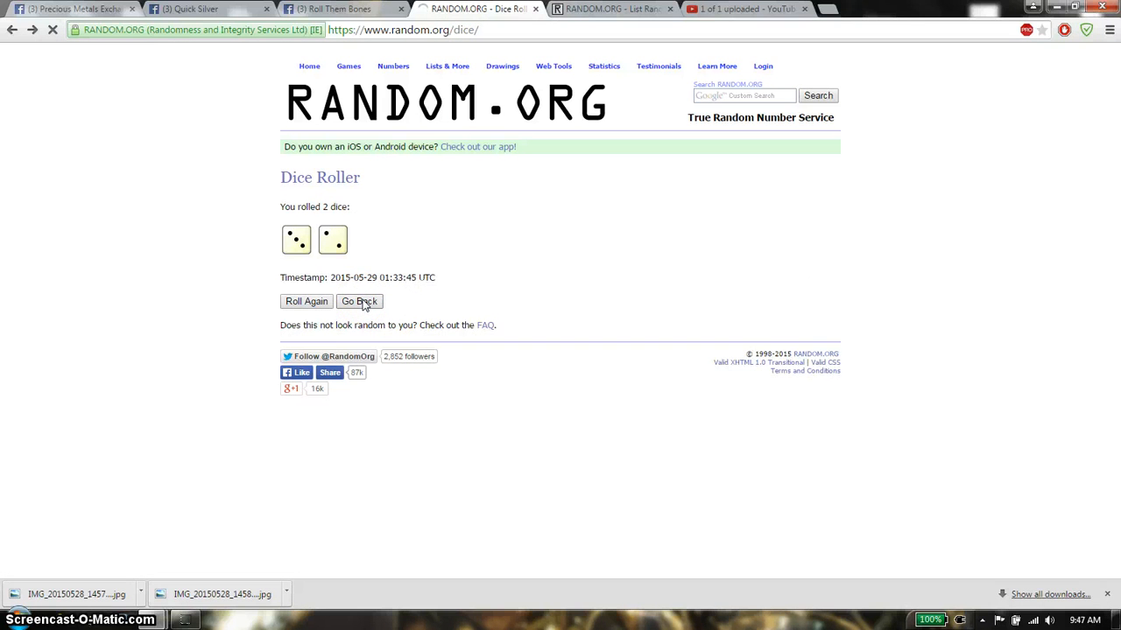
left_click(359, 302)
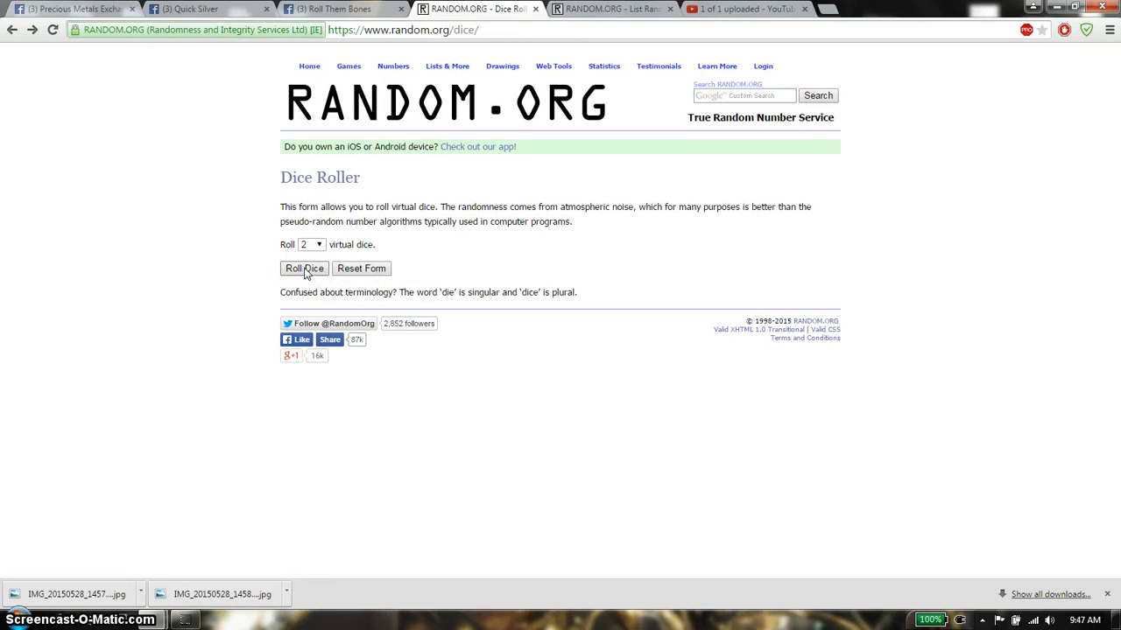
left_click(305, 268)
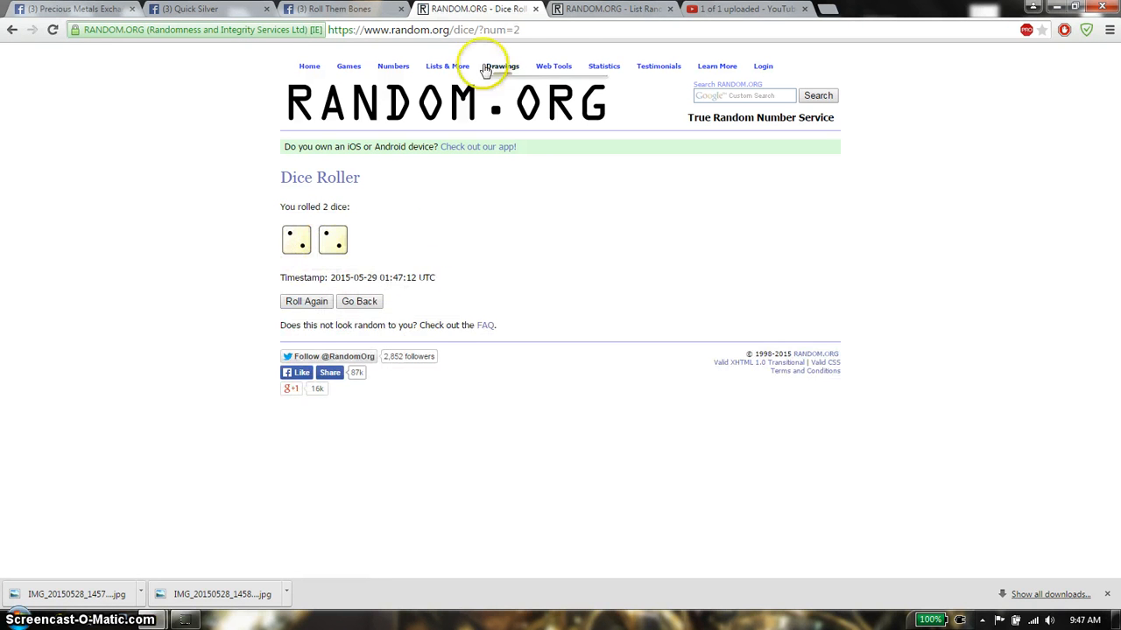
left_click(613, 9)
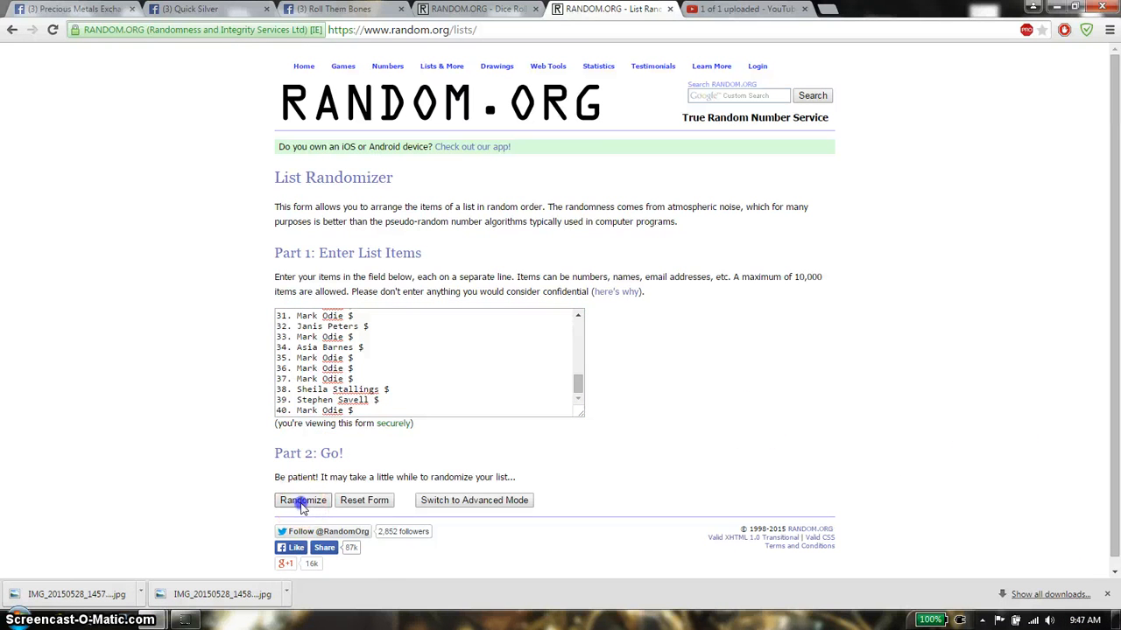
Step: Randomize the 40-name list four times, rechecking the dice result between shuffles
left_click(301, 501)
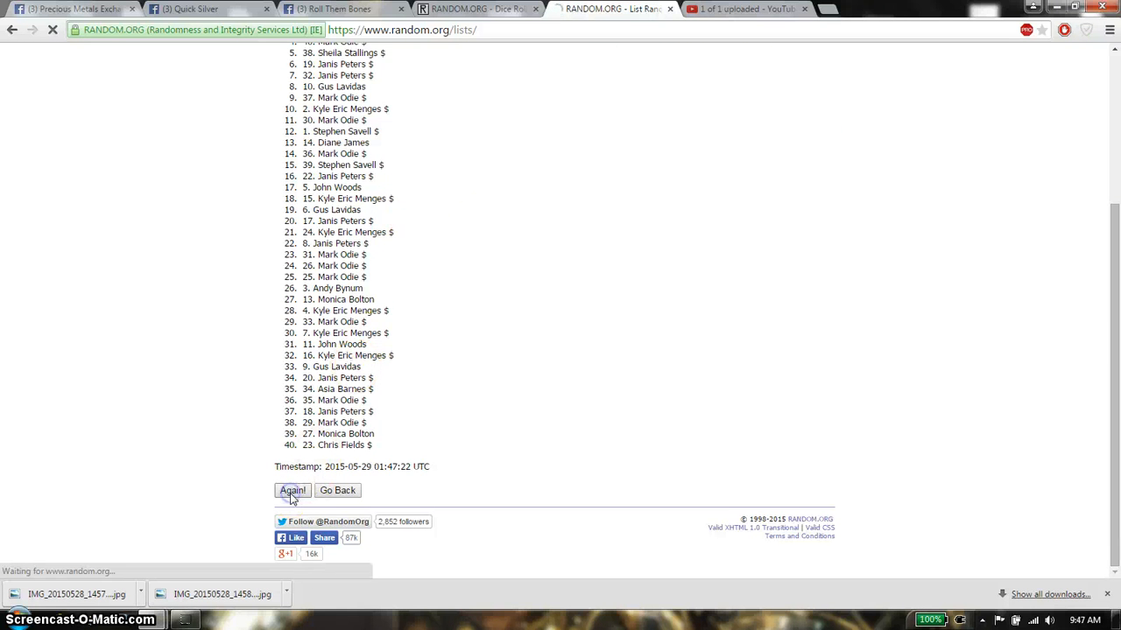
left_click(291, 490)
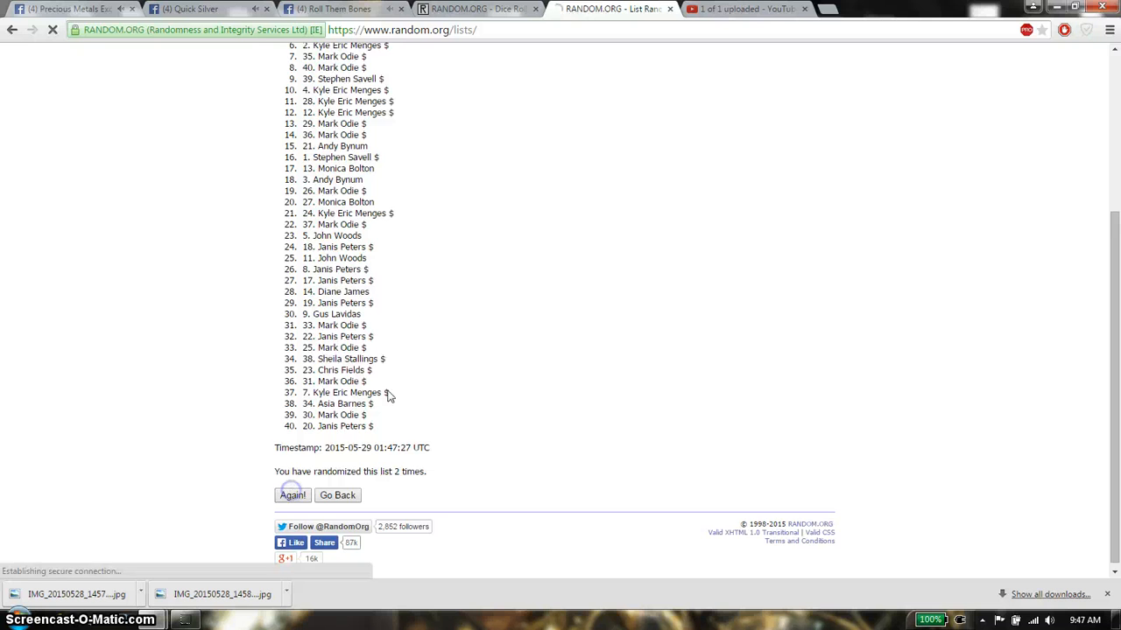
left_click(290, 494)
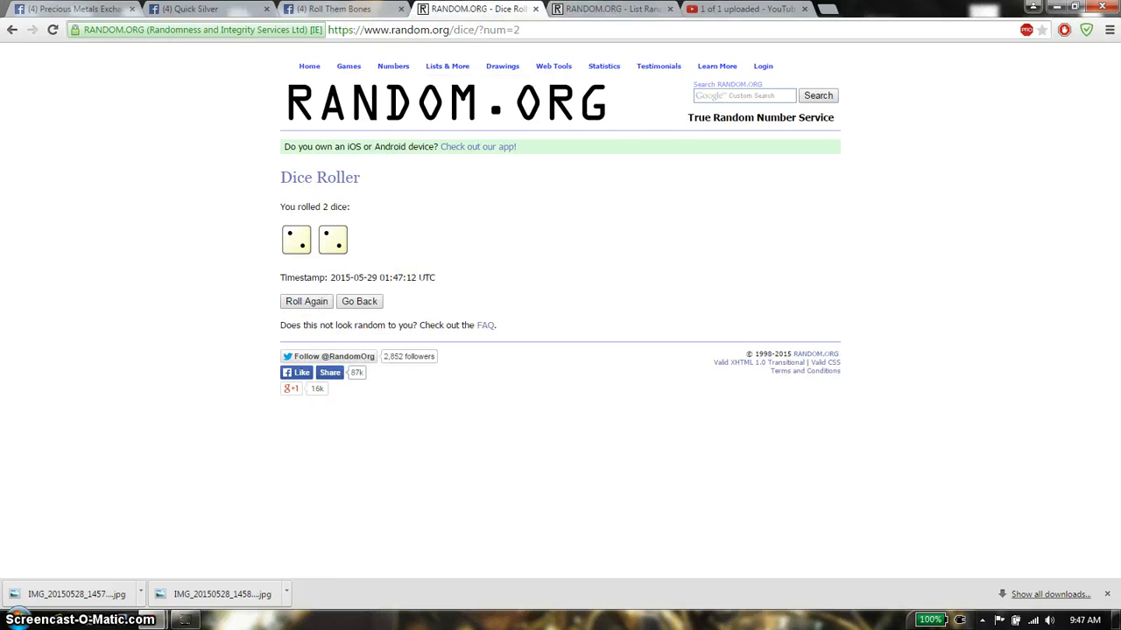
left_click(336, 10)
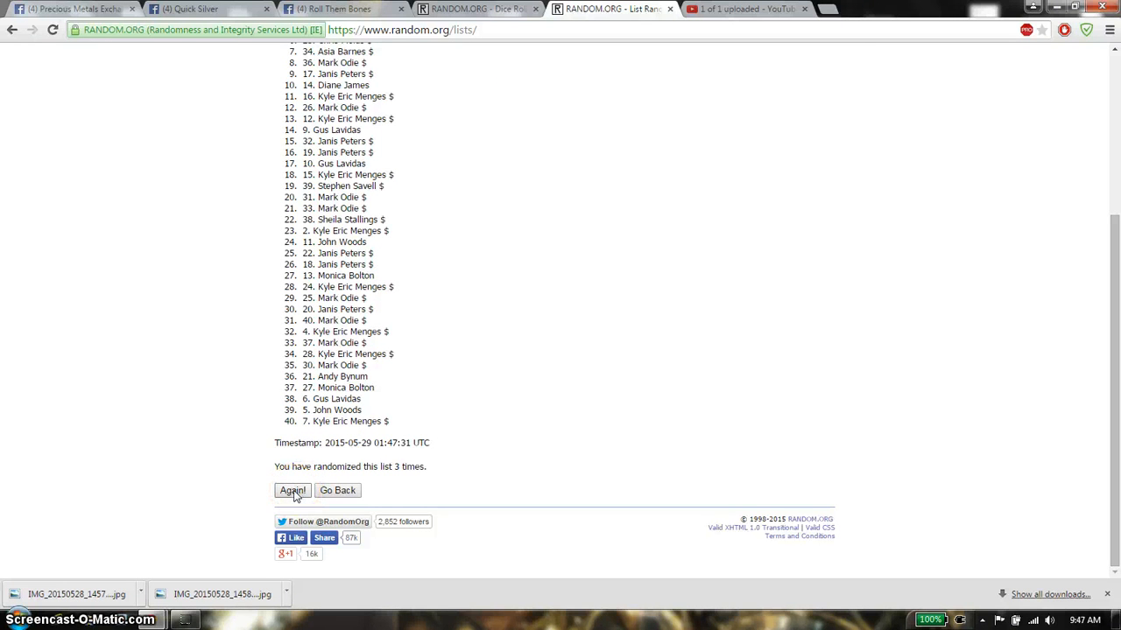
left_click(293, 490)
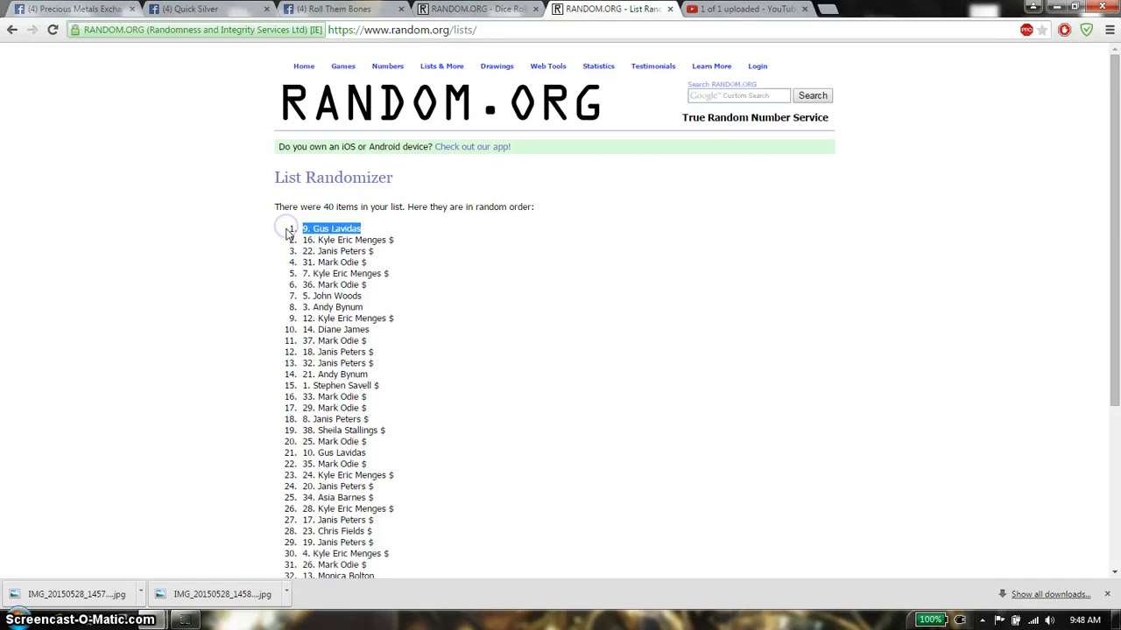
scroll("down", 3)
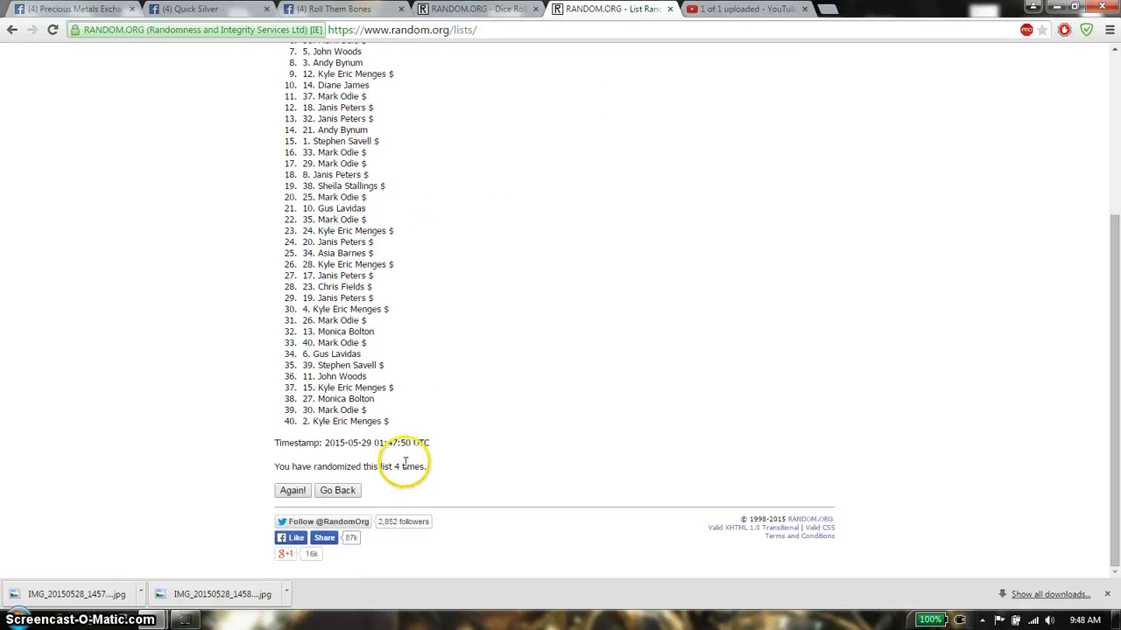
mouse_move(458, 366)
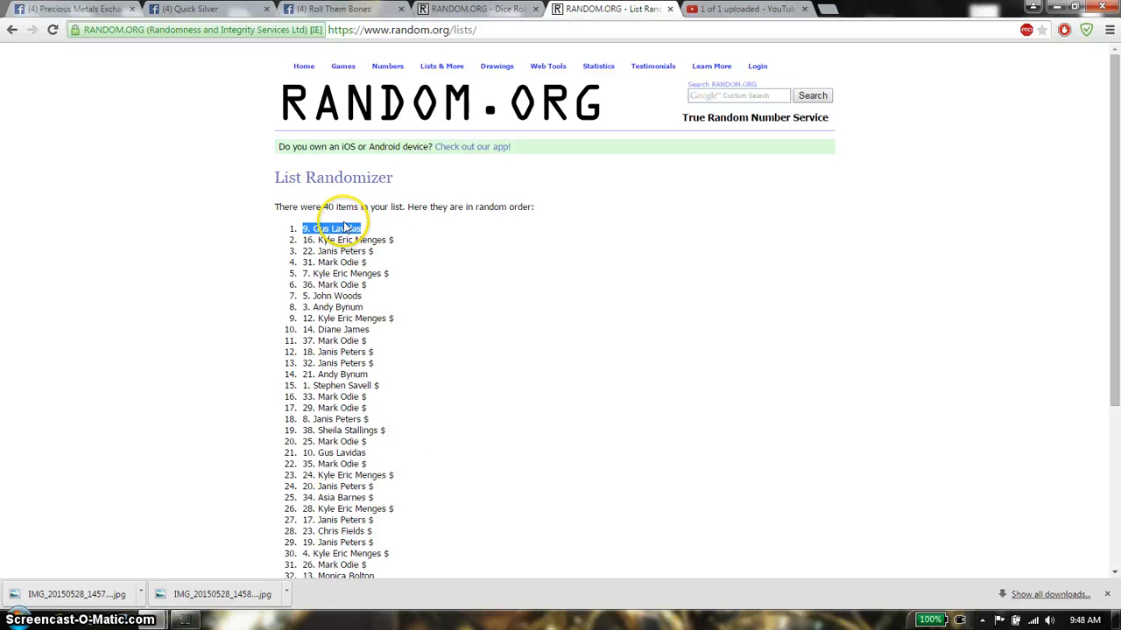
left_click(476, 9)
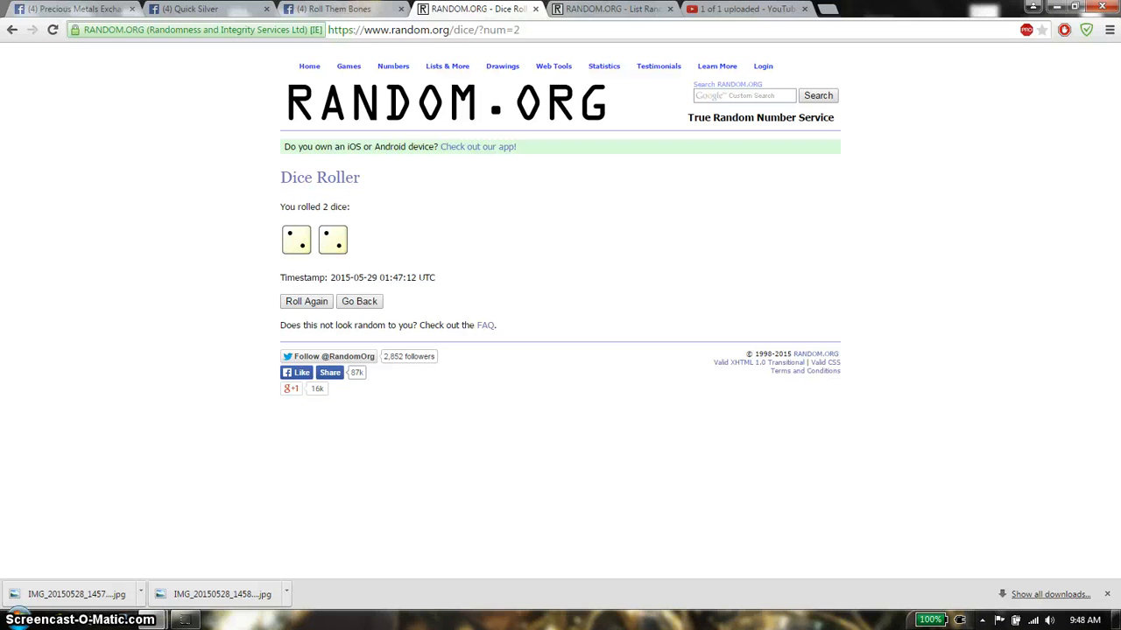
left_click(341, 9)
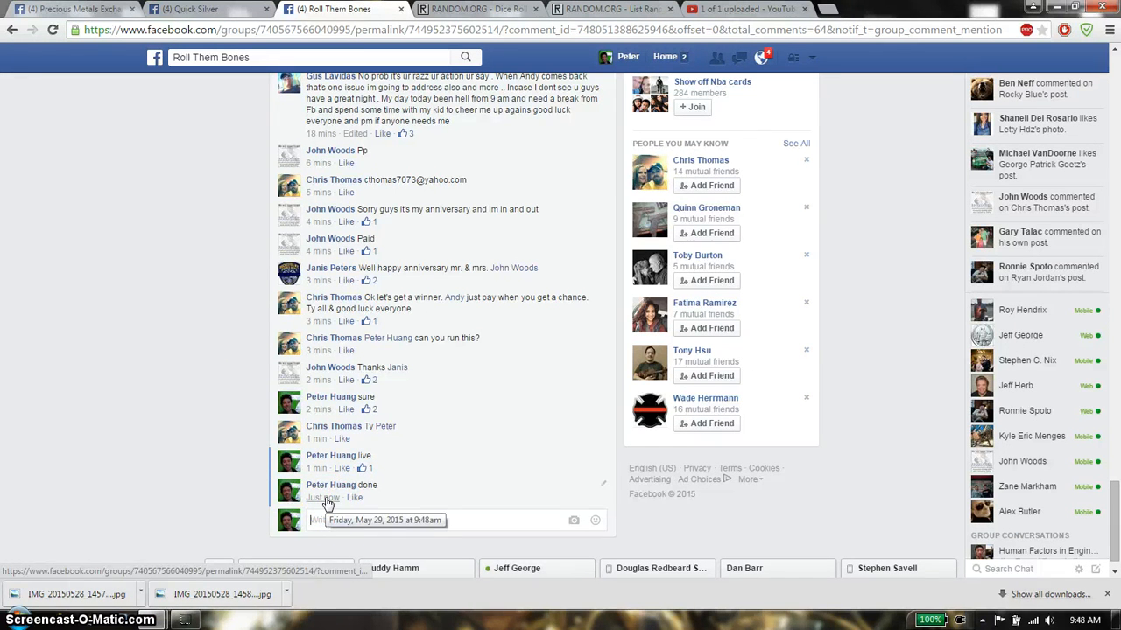
Step: Post a 'done' comment in the raffle thread and return to the 2-dice result
left_click(1084, 620)
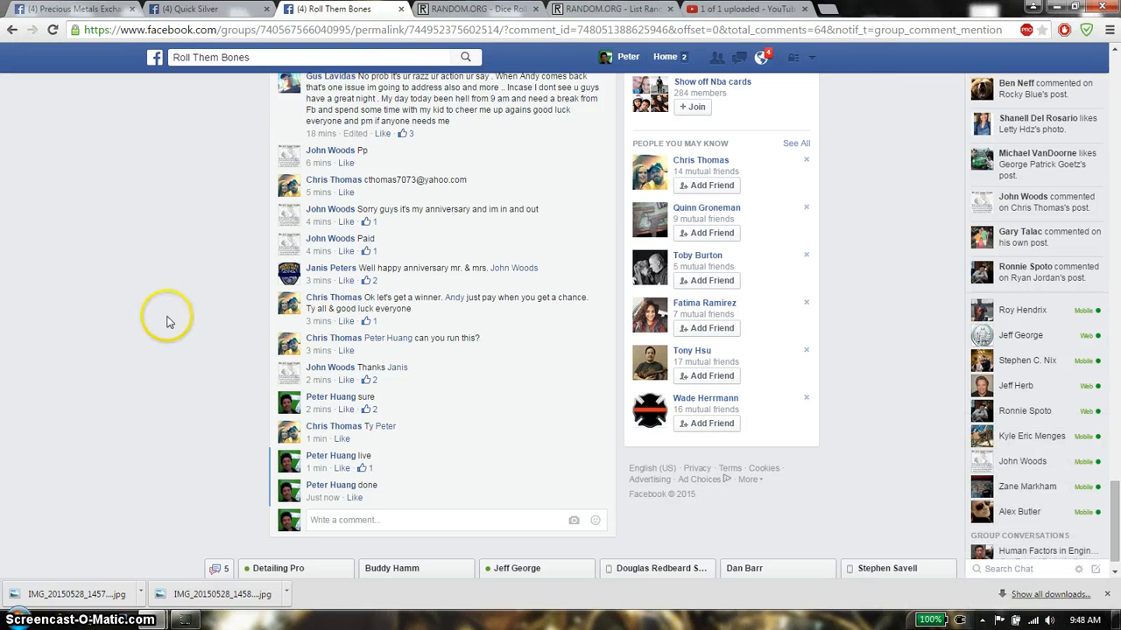
left_click(476, 8)
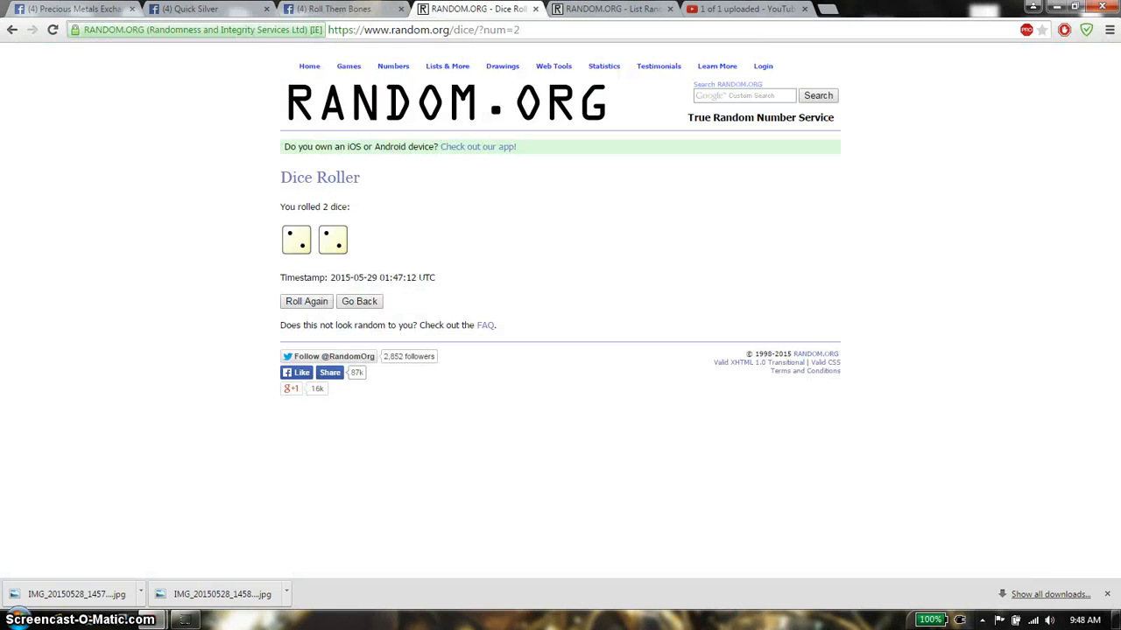